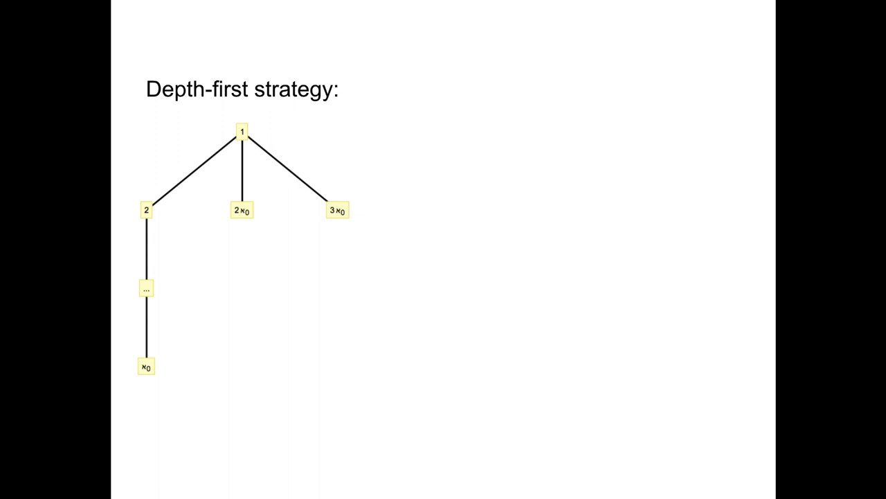
Advance the slideshow from the depth-first strategy slide to the string-enumeration slide.
click(155, 464)
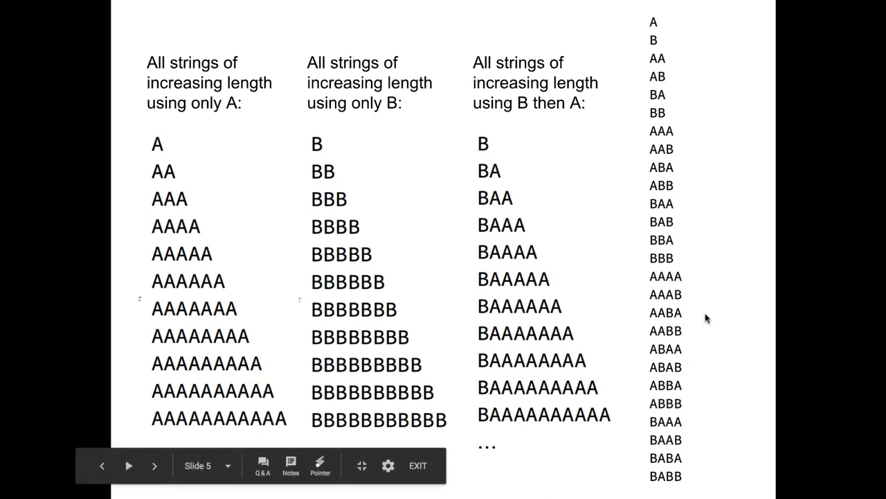
mouse_move(699, 274)
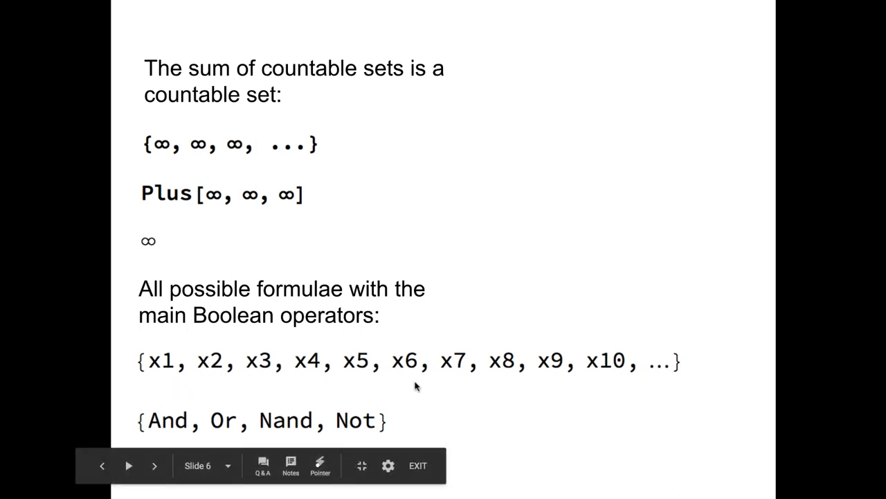
mouse_move(619, 383)
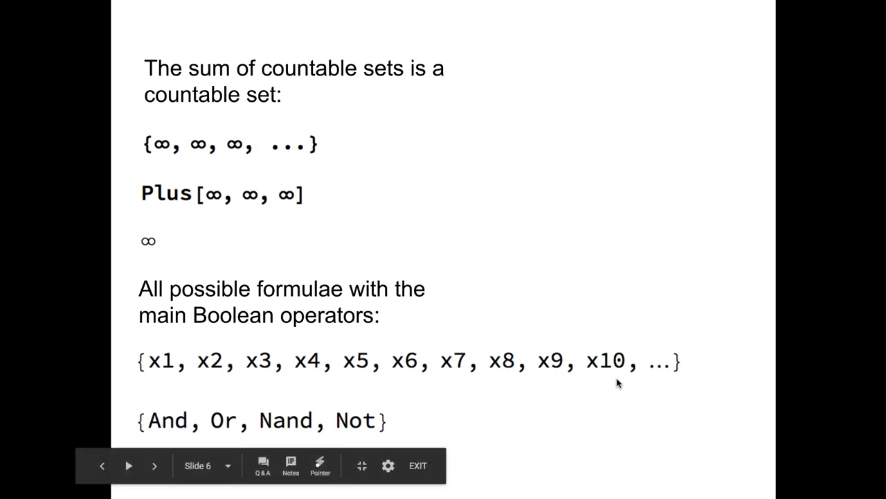
Advance to slide 7 listing the And, Or and Nand formulae over x1–x10.
click(155, 464)
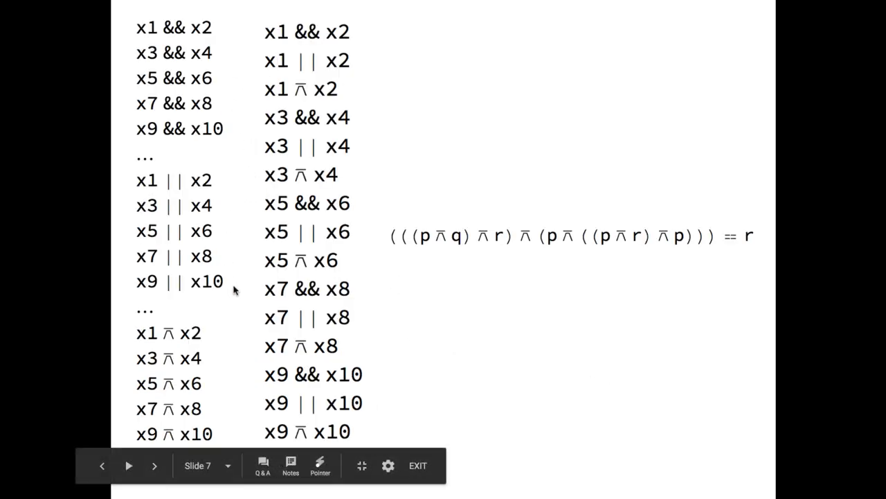
mouse_move(221, 309)
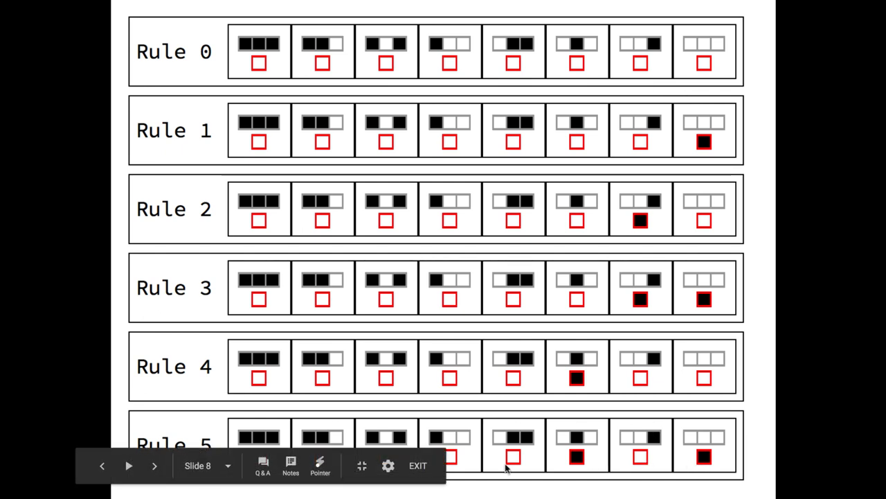
mouse_move(542, 479)
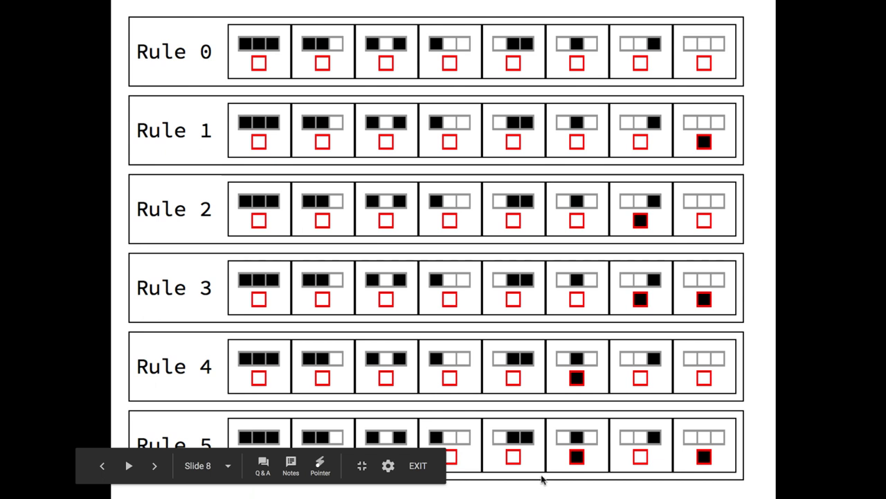
Advance to slide 9 showing Rule 254 and its triangular space-time diagram.
click(155, 465)
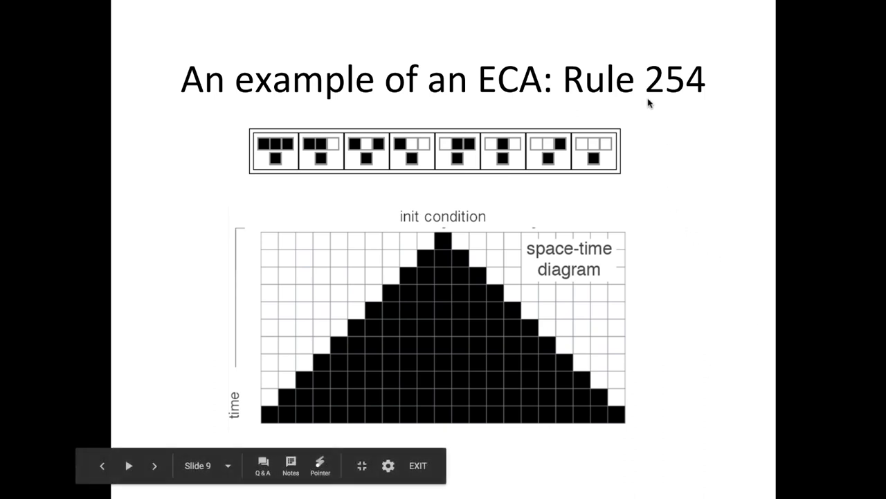
mouse_move(689, 106)
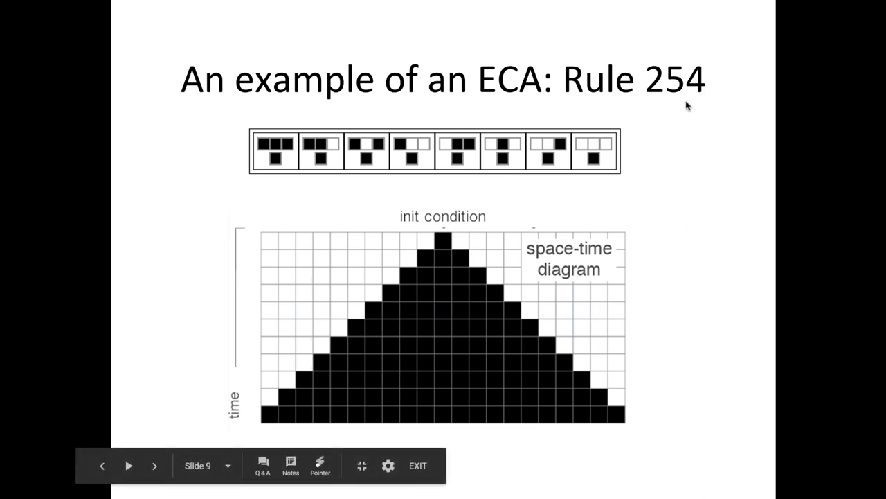
Advance past the Rule 50 and Rule 126 slide to slide 12 with the Rule 22 ArrayPlot.
click(154, 465)
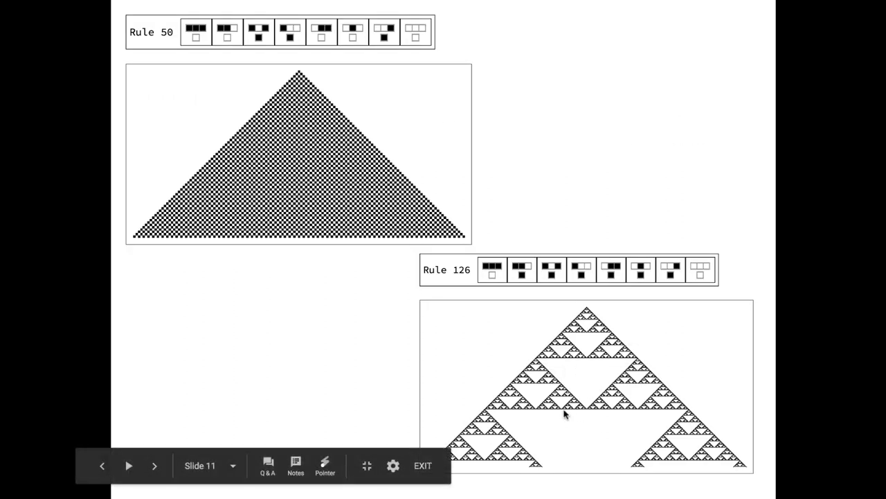
click(154, 464)
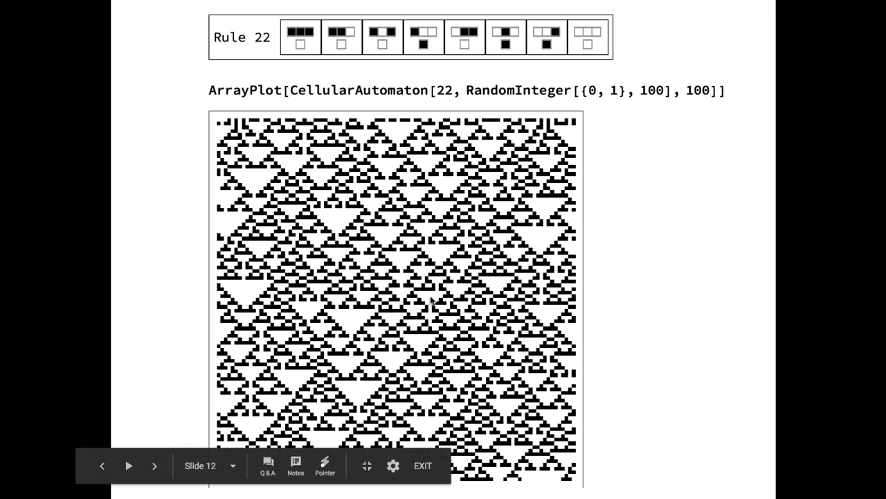
mouse_move(442, 290)
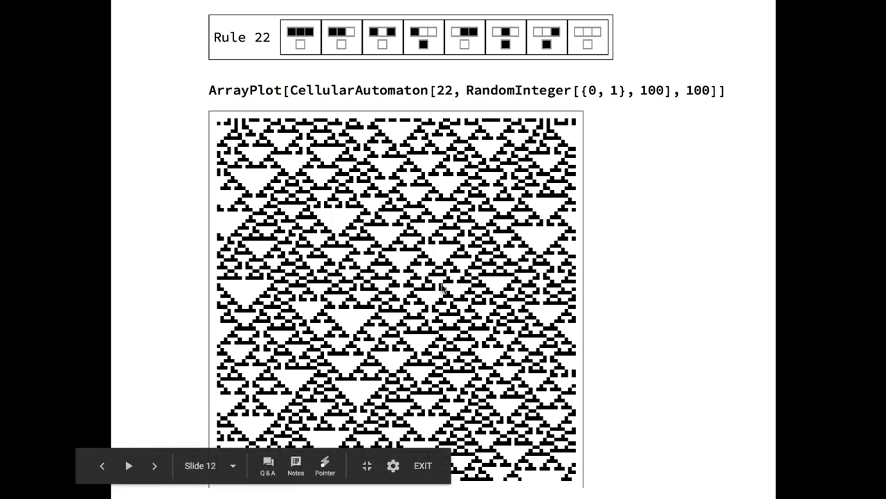
mouse_move(419, 334)
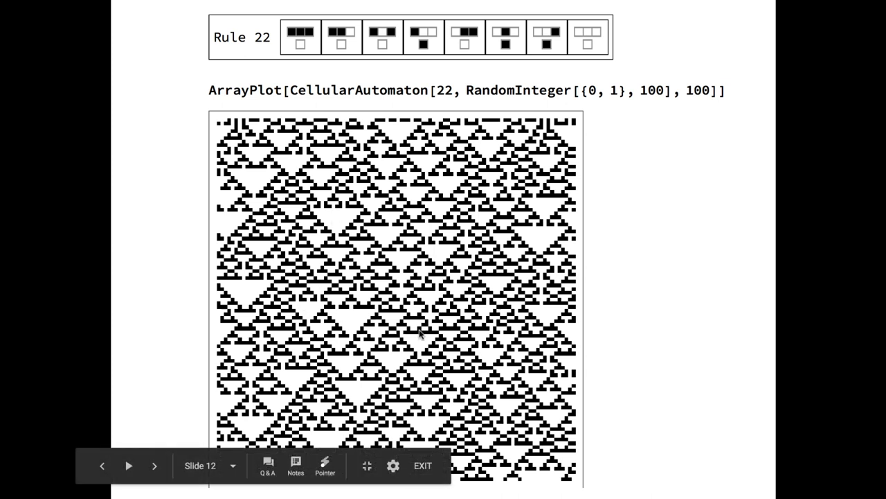
click(154, 466)
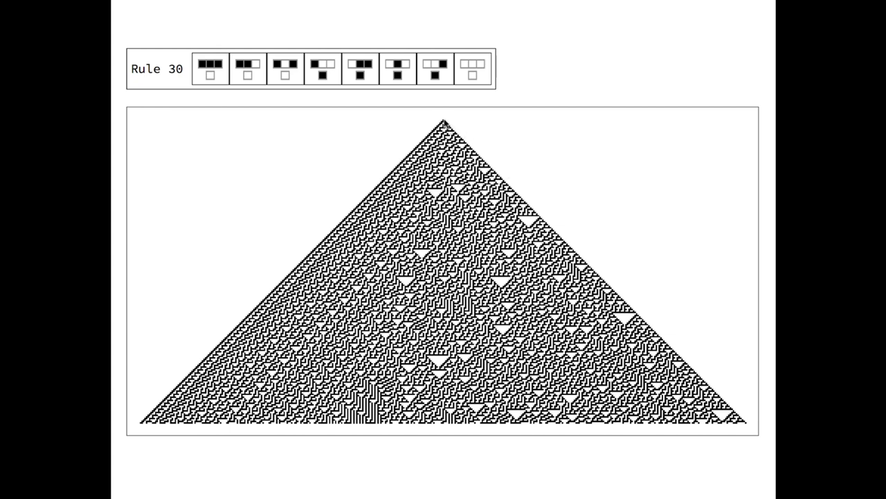
mouse_move(446, 125)
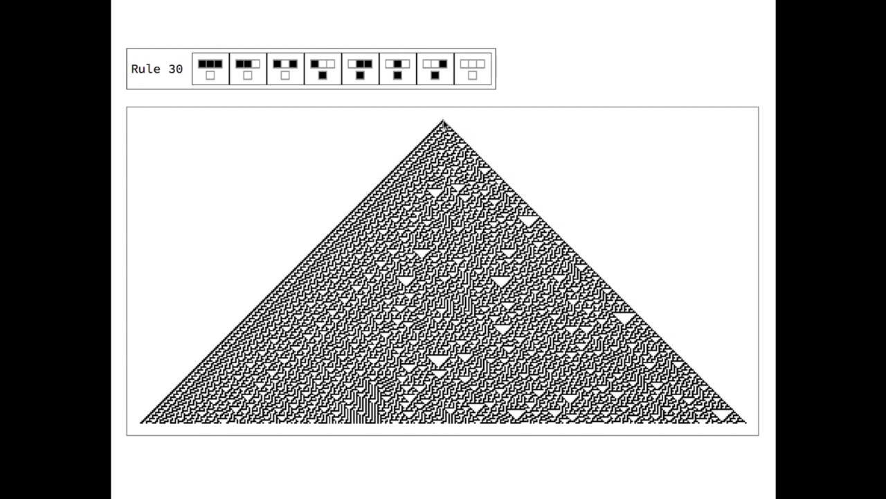
mouse_move(384, 66)
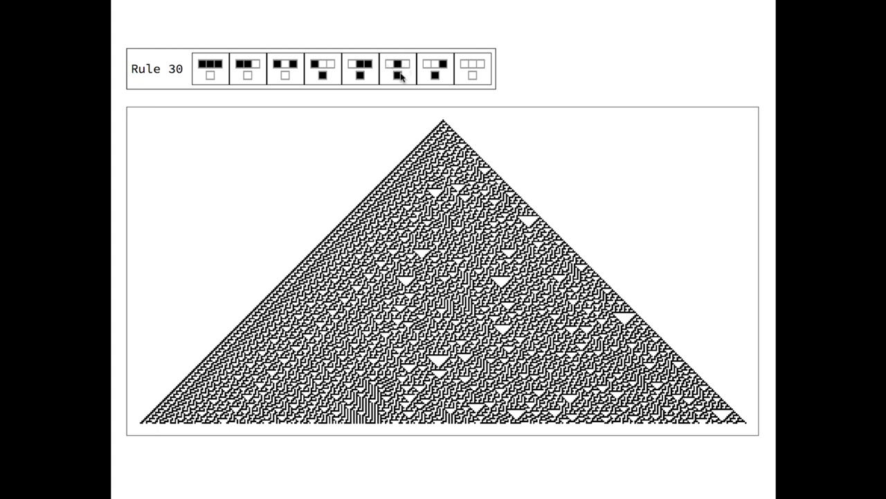
mouse_move(445, 123)
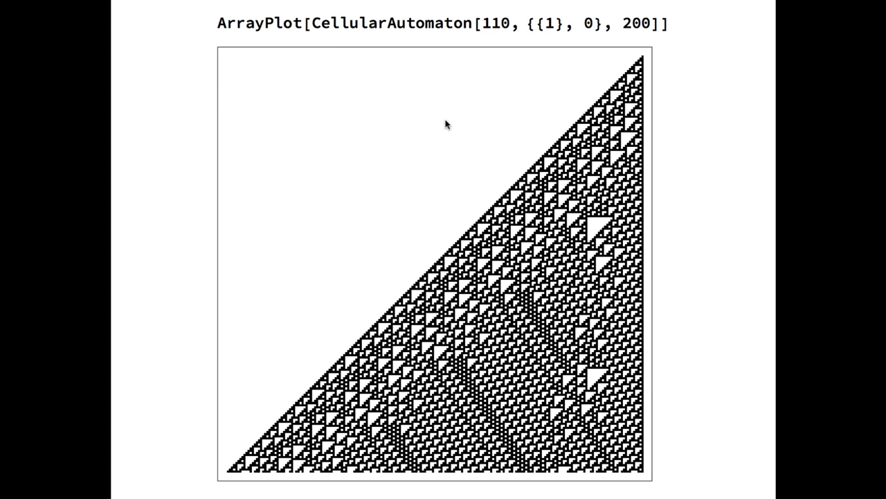
mouse_move(391, 415)
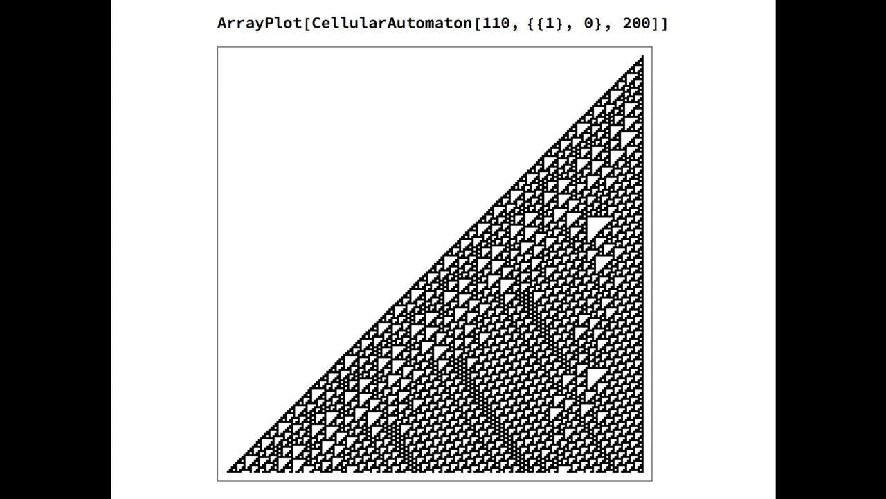
mouse_move(480, 164)
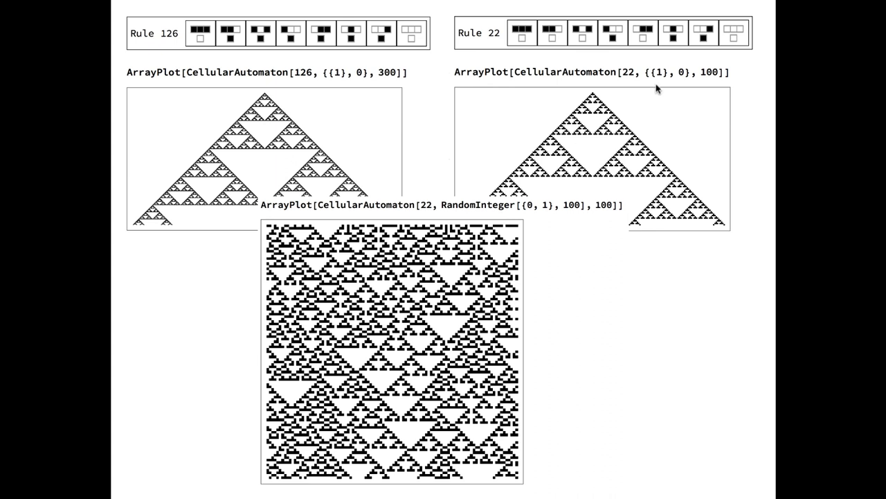
mouse_move(590, 176)
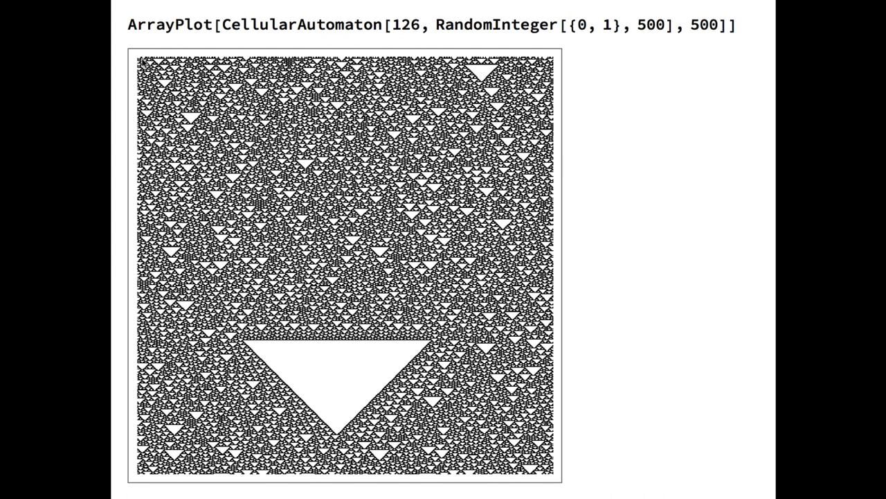
mouse_move(527, 62)
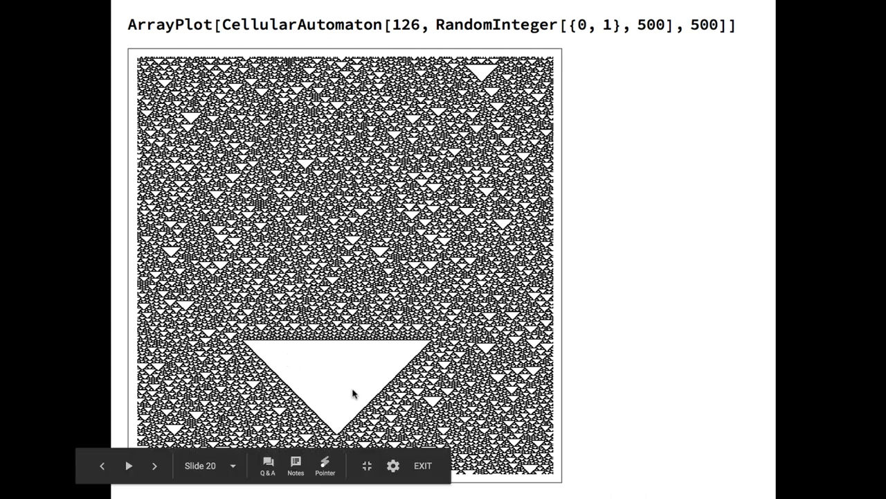
mouse_move(291, 358)
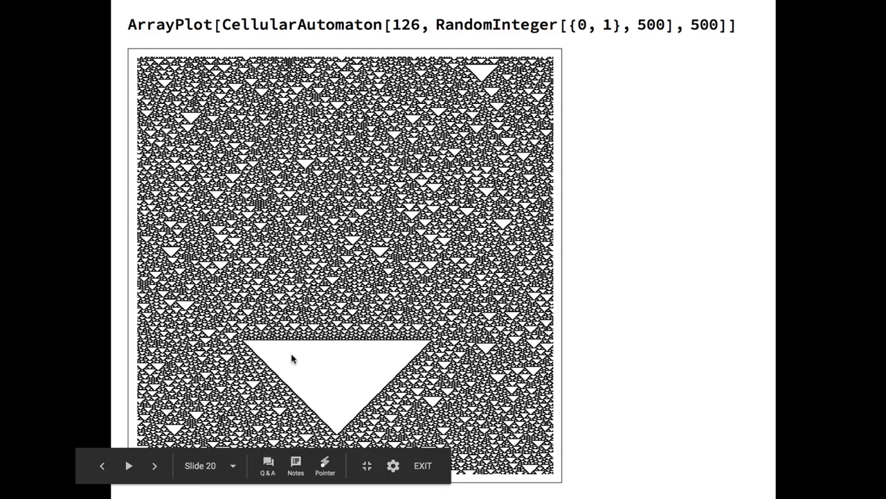
Advance to the three-color cellular automaton slide for code 1635.
click(154, 465)
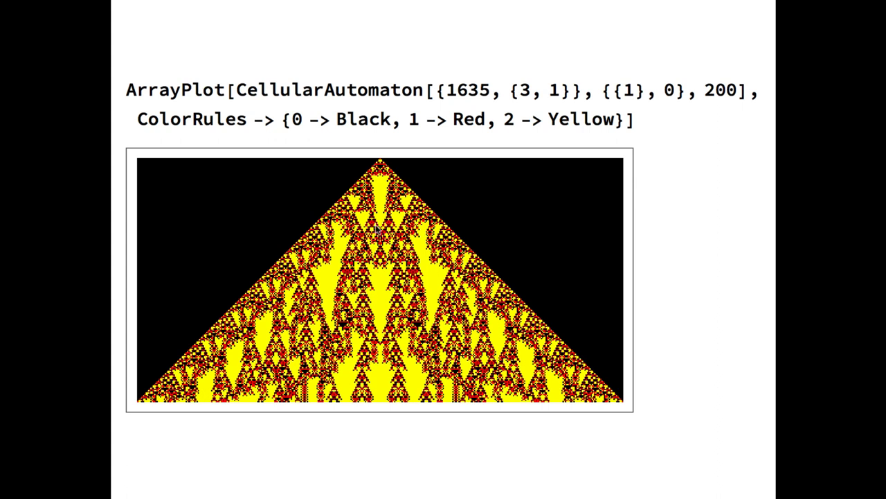
mouse_move(485, 136)
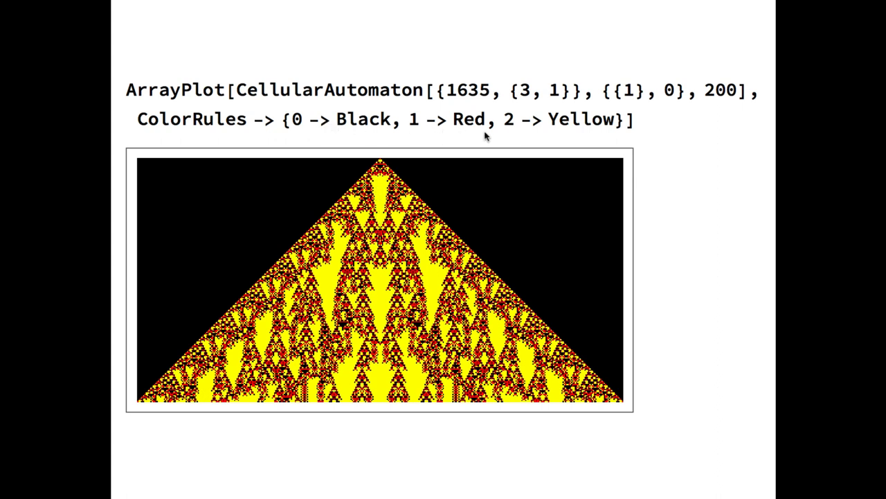
mouse_move(584, 134)
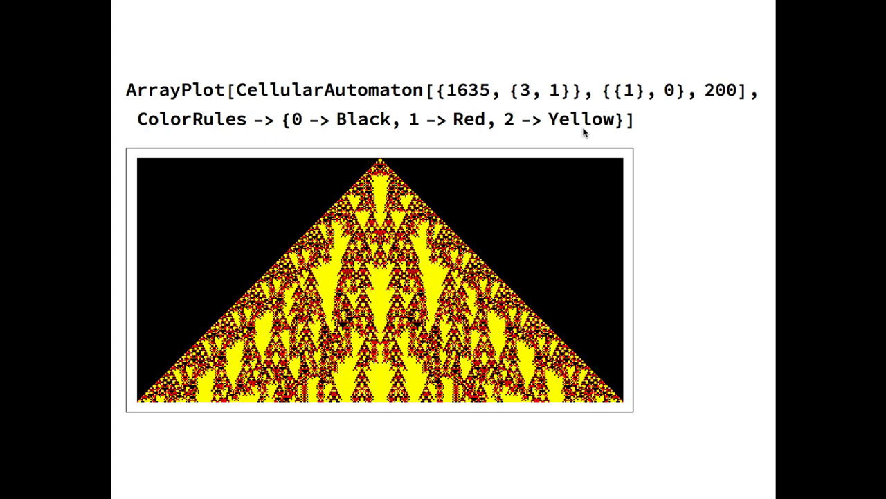